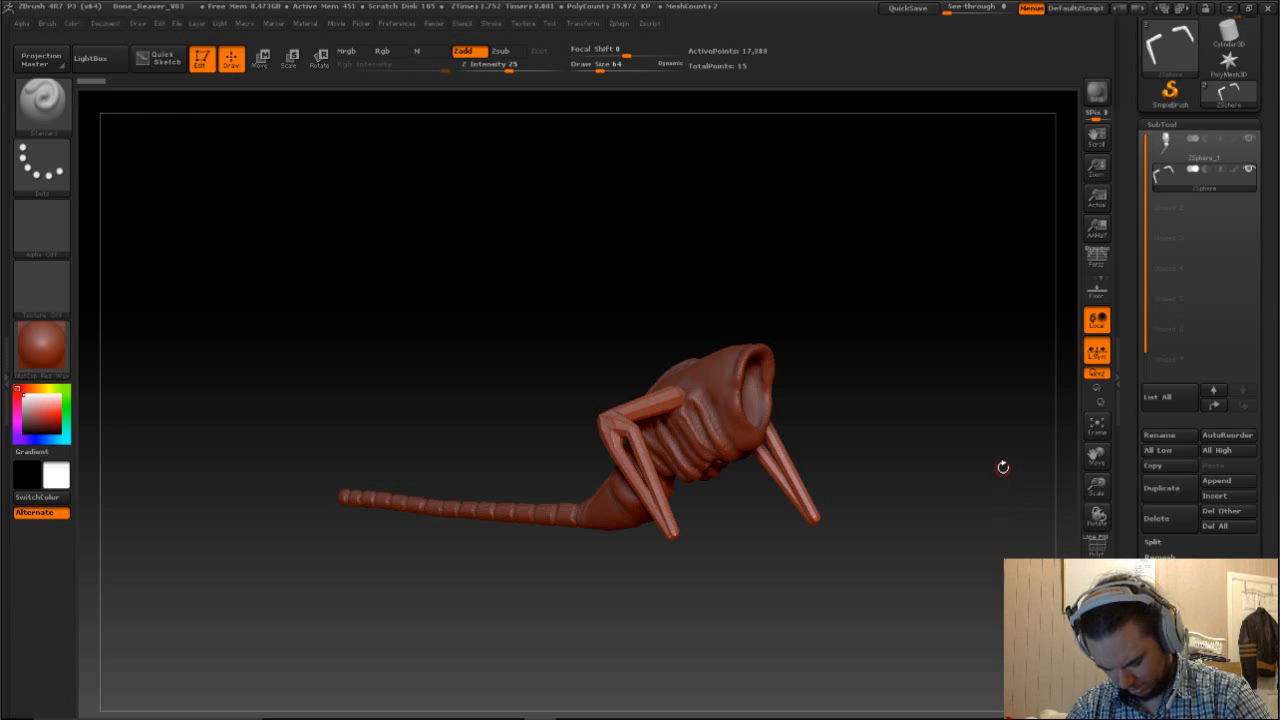
pyautogui.moveTo(989, 471)
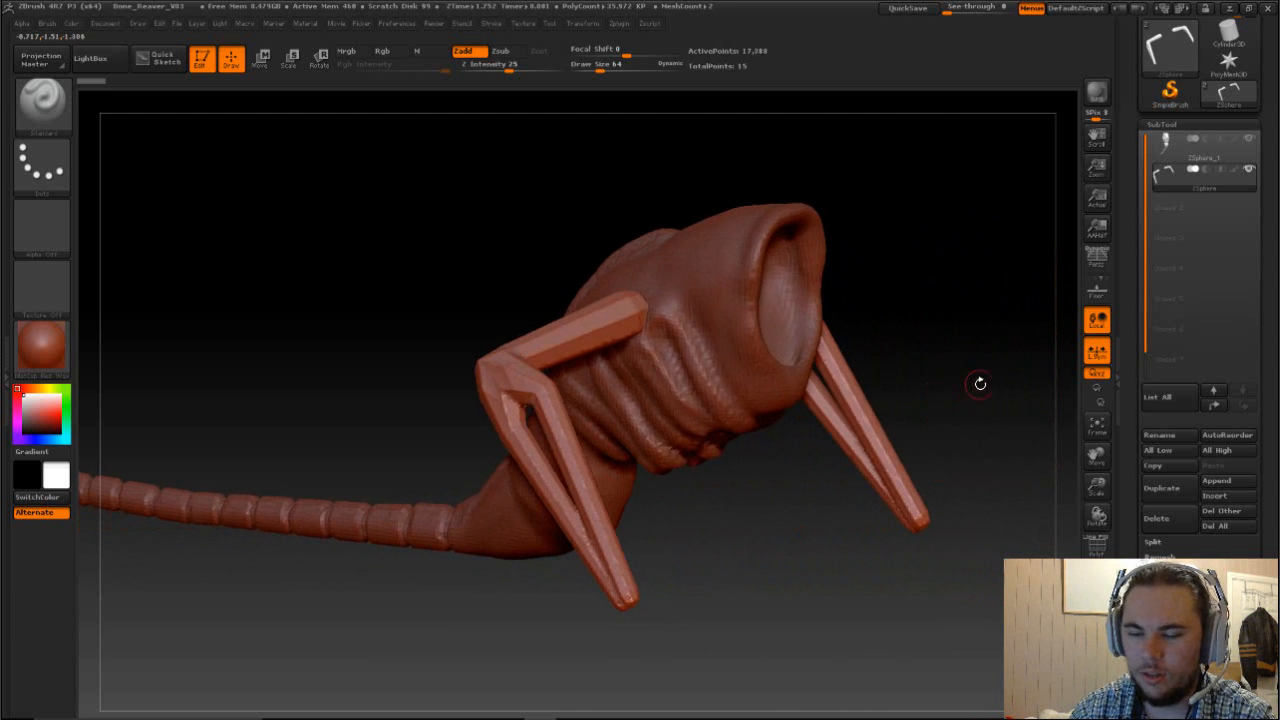
# Build up the arm's elbow with ClayBuildup, crease the segment join, then smooth the bend.
pyautogui.moveTo(980, 384); pyautogui.dragTo(1085, 518)
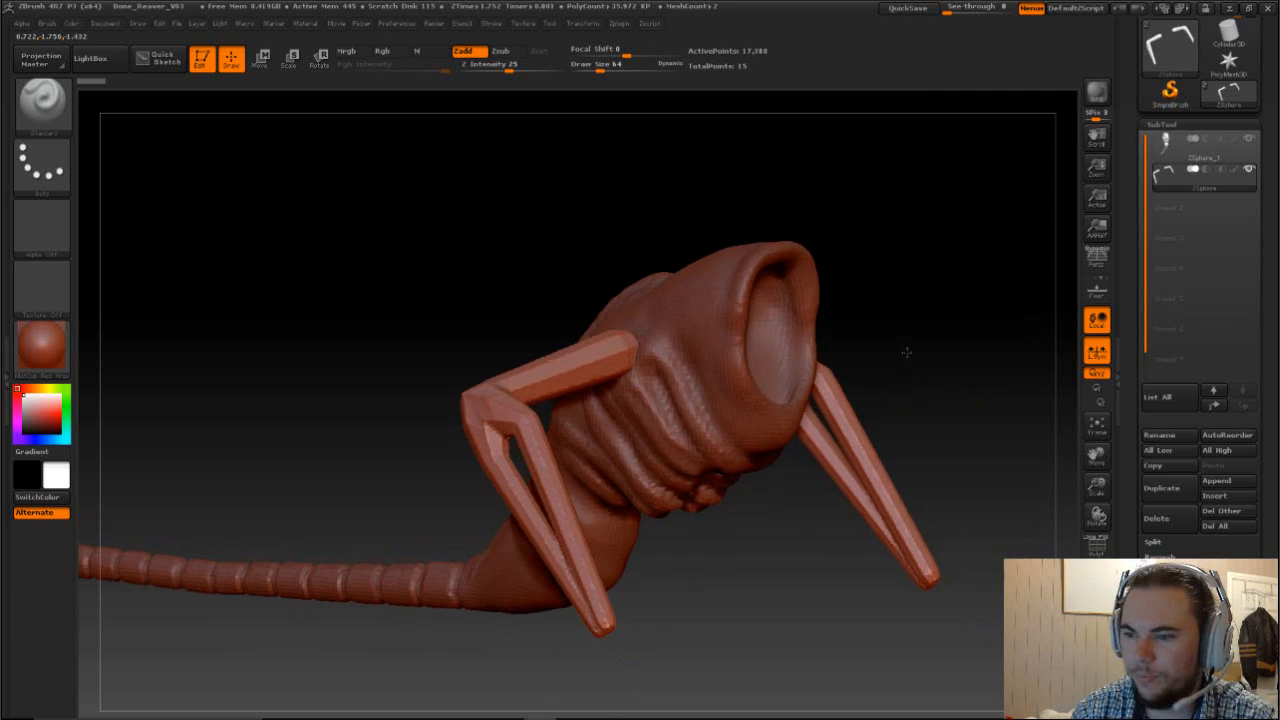
pyautogui.moveTo(905, 352); pyautogui.dragTo(359, 312)
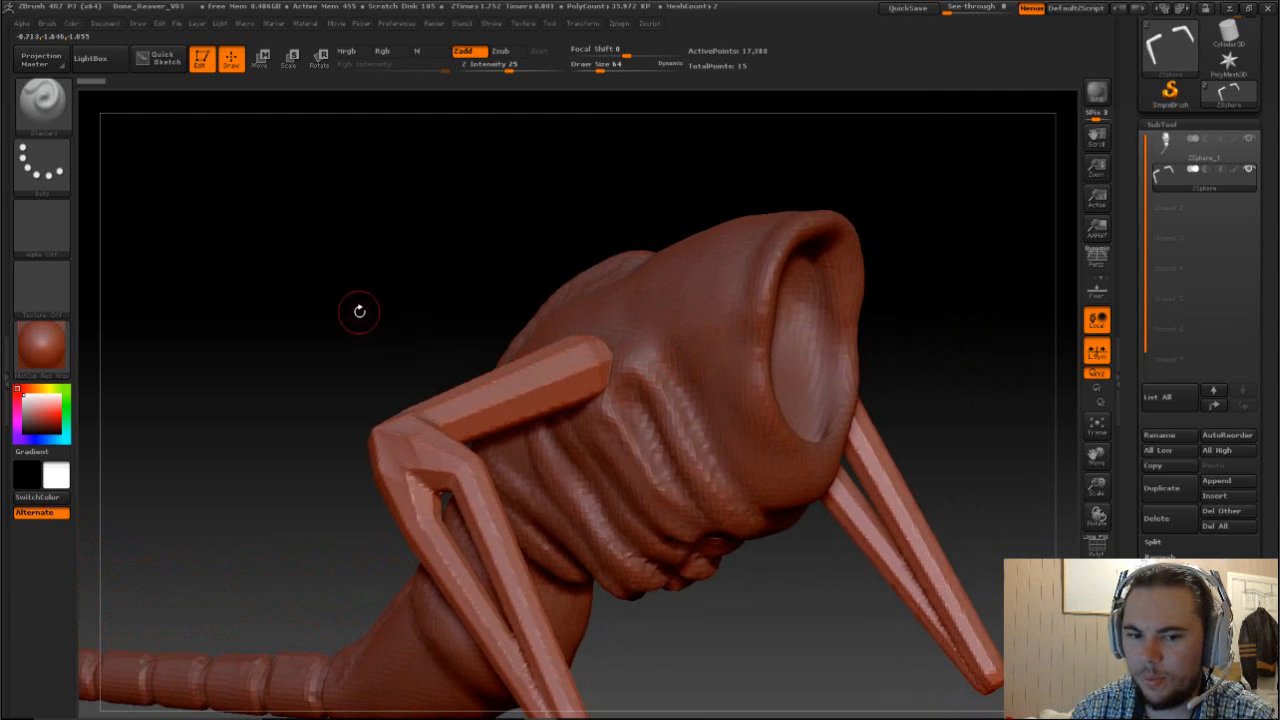
pyautogui.moveTo(360, 310); pyautogui.dragTo(540, 395)
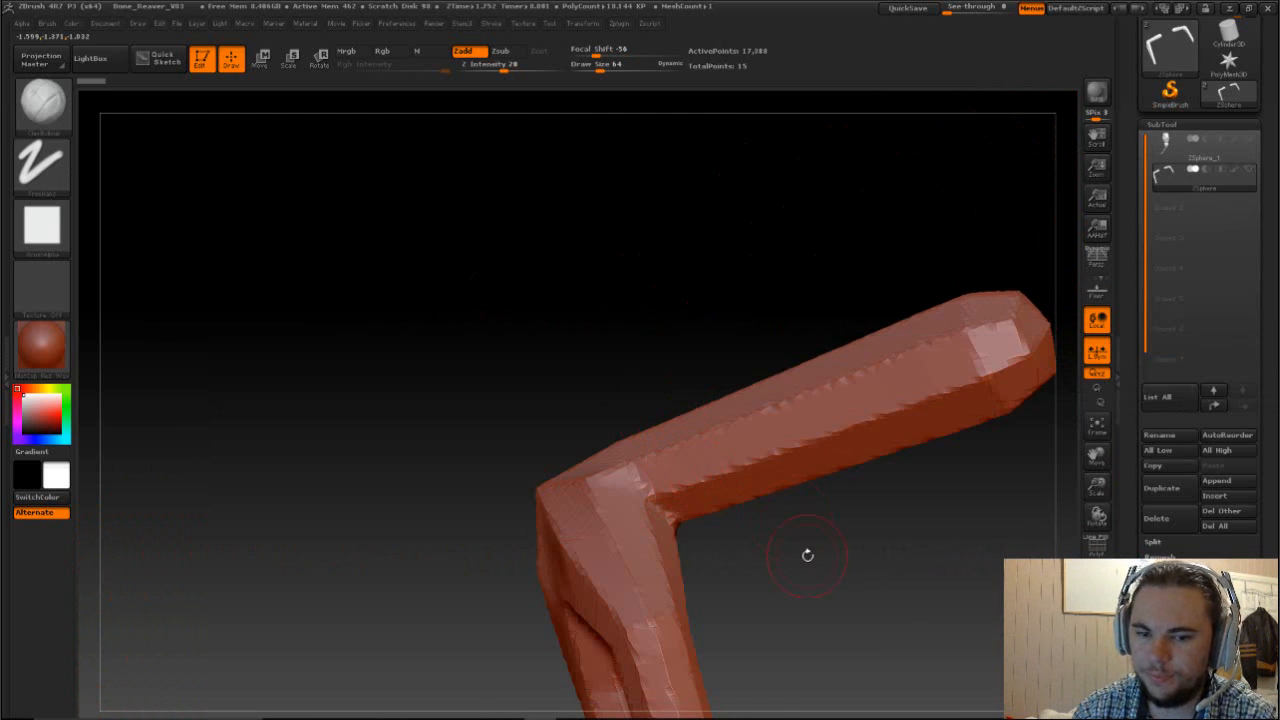
pyautogui.moveTo(807, 556); pyautogui.dragTo(855, 465)
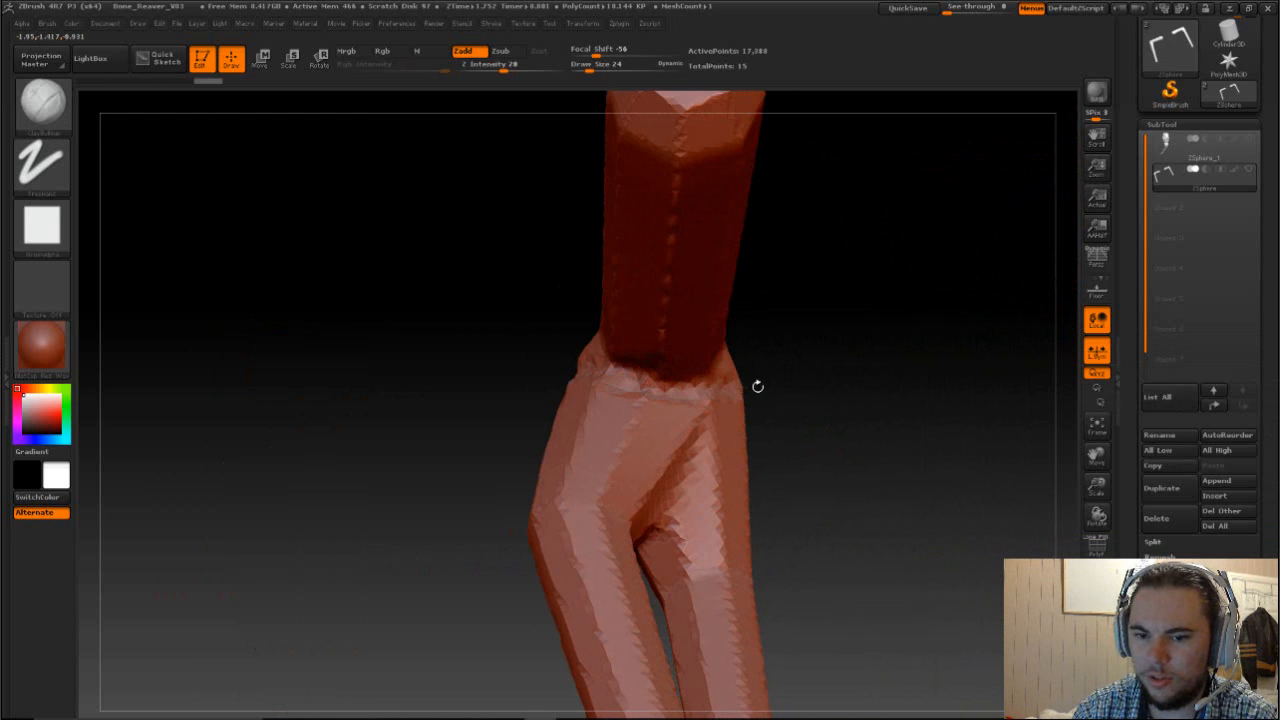
pyautogui.moveTo(757, 386); pyautogui.dragTo(846, 400)
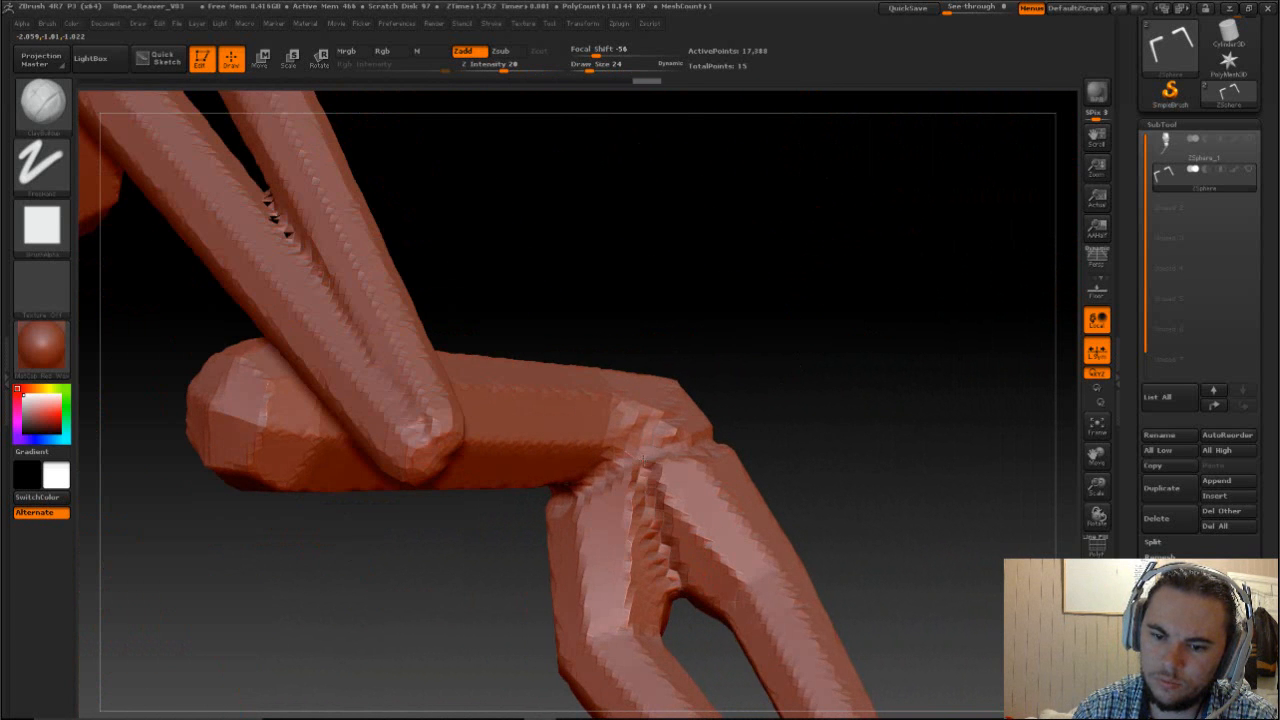
pyautogui.moveTo(660, 450); pyautogui.dragTo(665, 590)
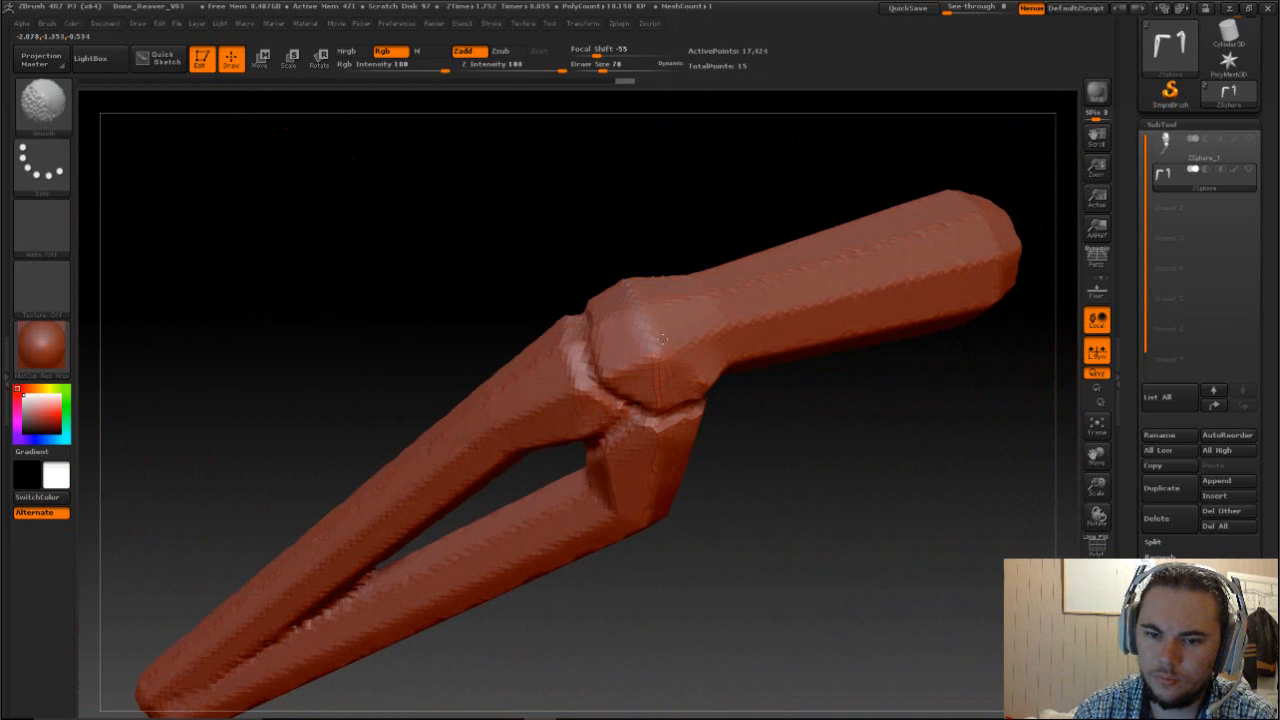
pyautogui.moveTo(660, 340); pyautogui.dragTo(775, 435)
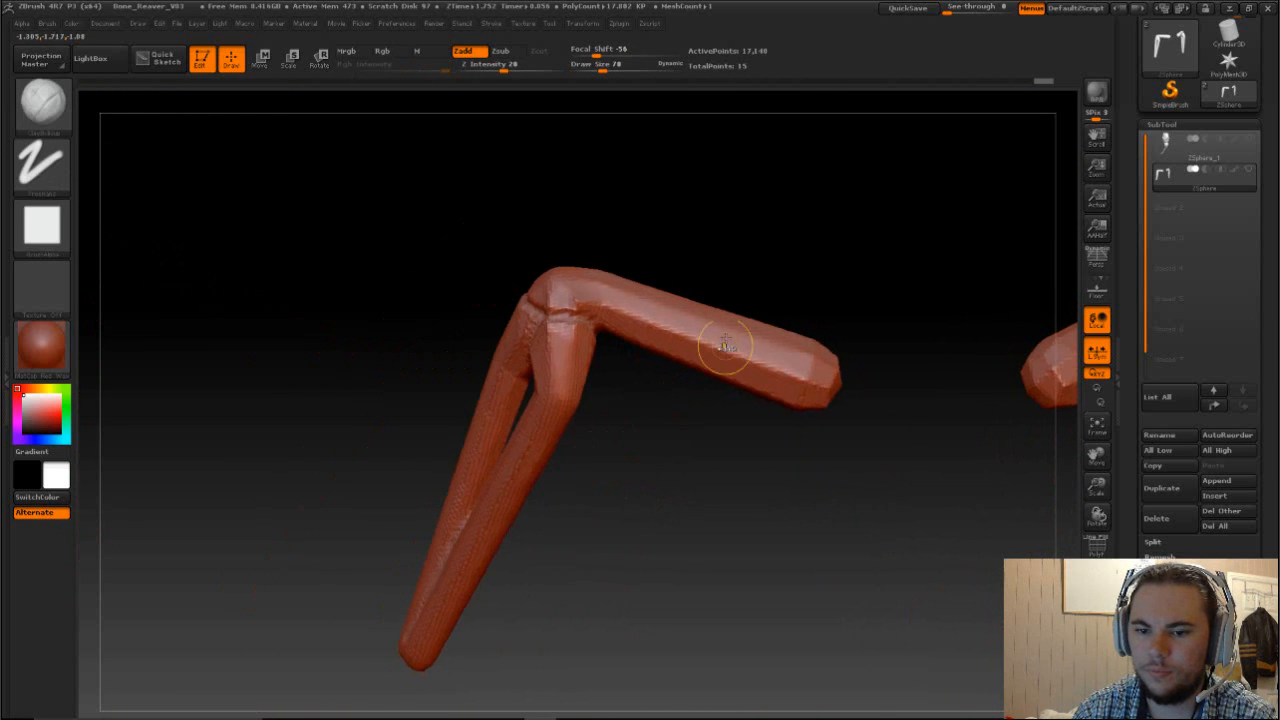
# Frame both arms and inflate their upper ends into rounded ball joints.
pyautogui.click(382, 51)
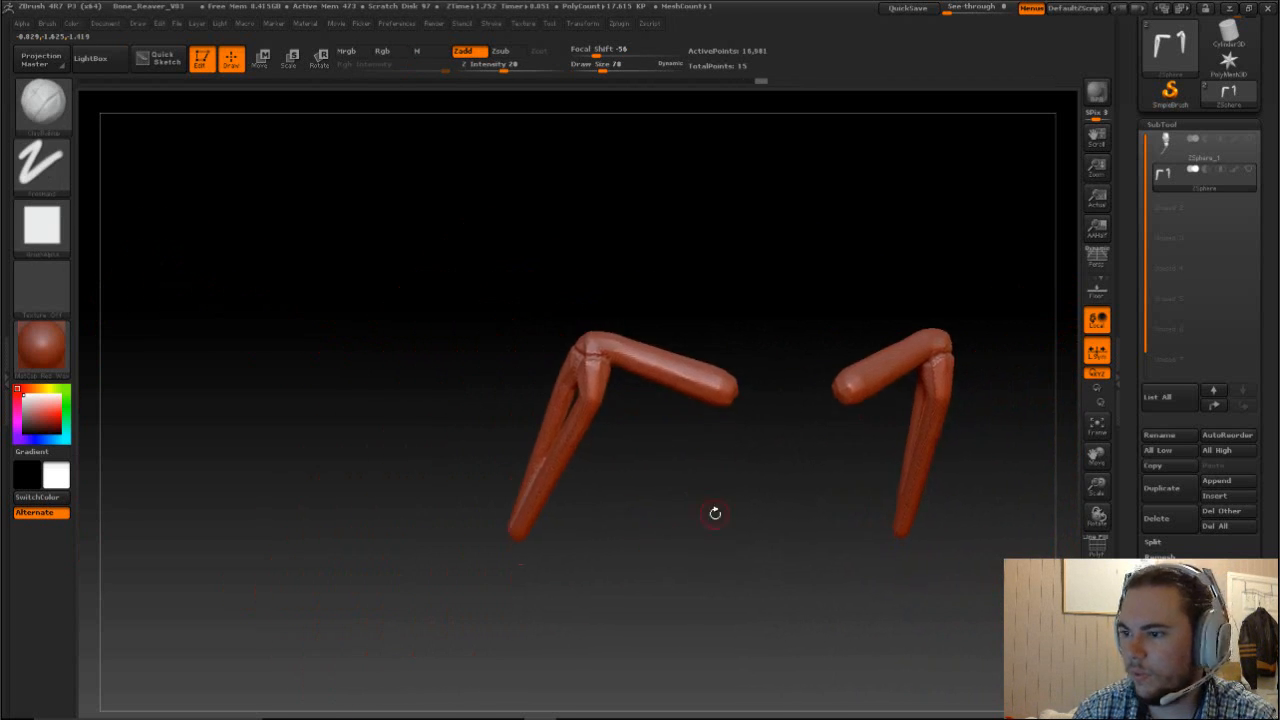
pyautogui.moveTo(715, 513); pyautogui.dragTo(738, 535)
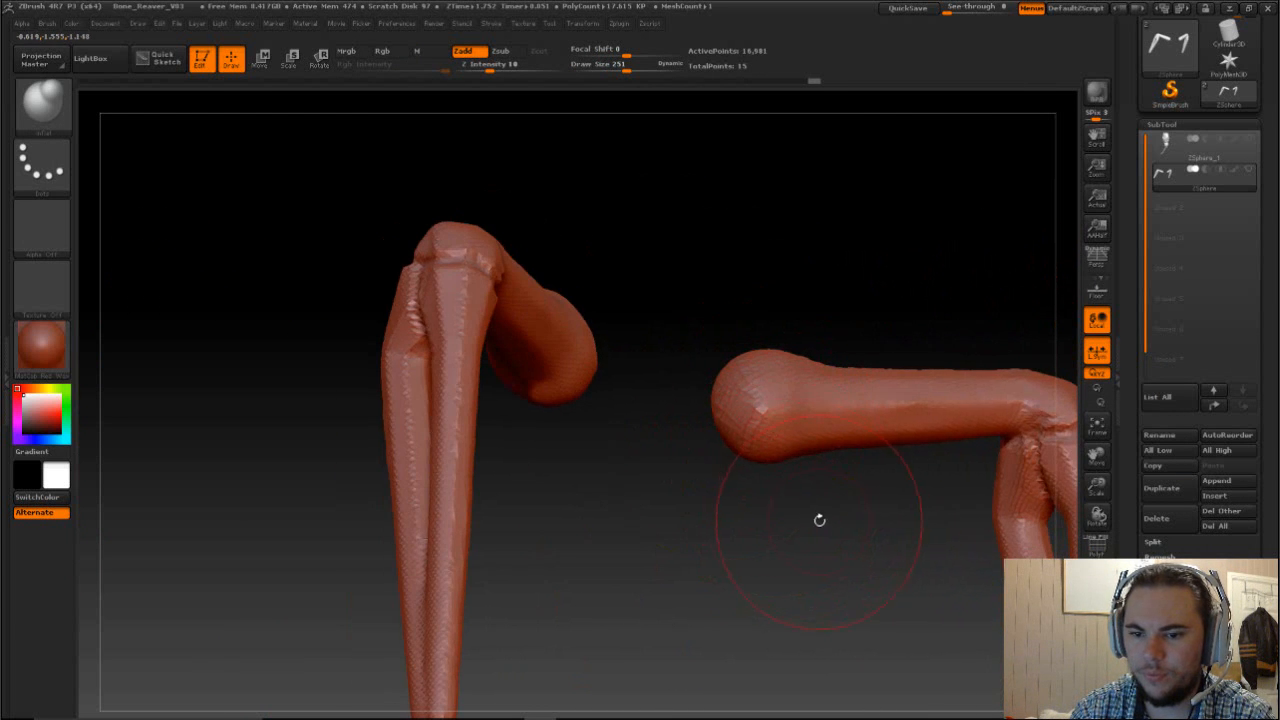
pyautogui.moveTo(820, 519); pyautogui.dragTo(798, 544)
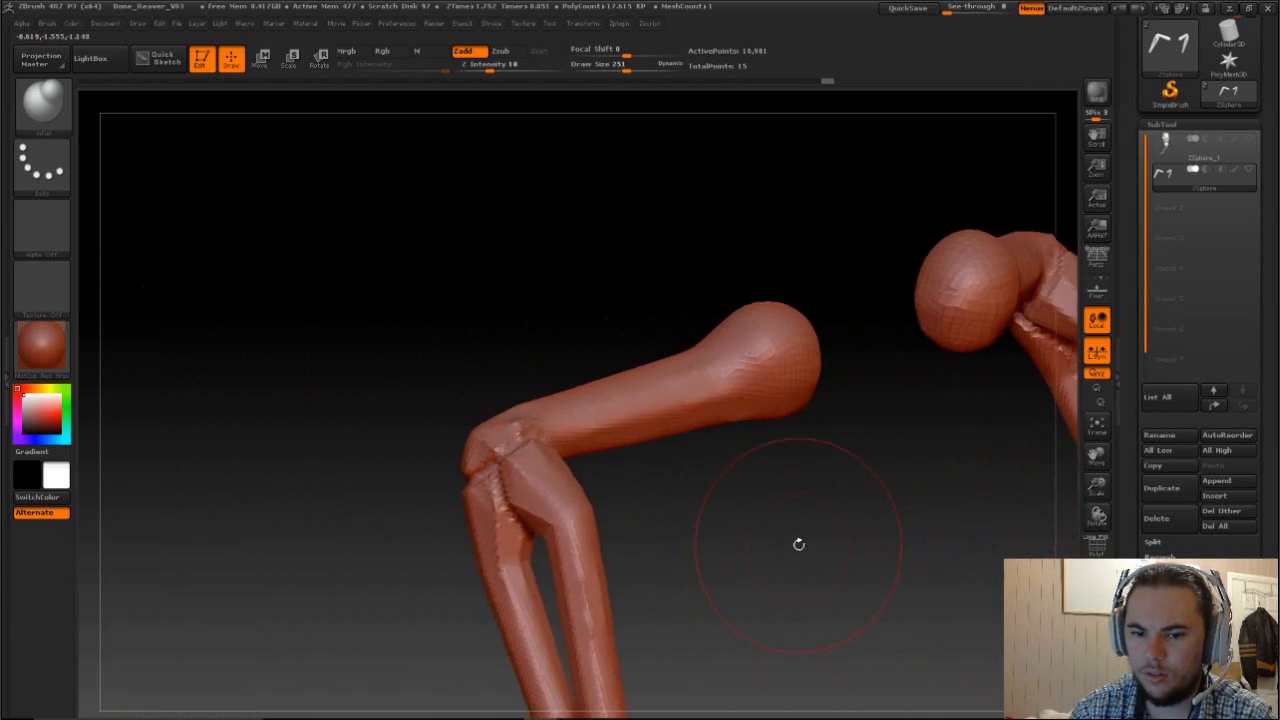
pyautogui.moveTo(798, 545); pyautogui.dragTo(688, 458)
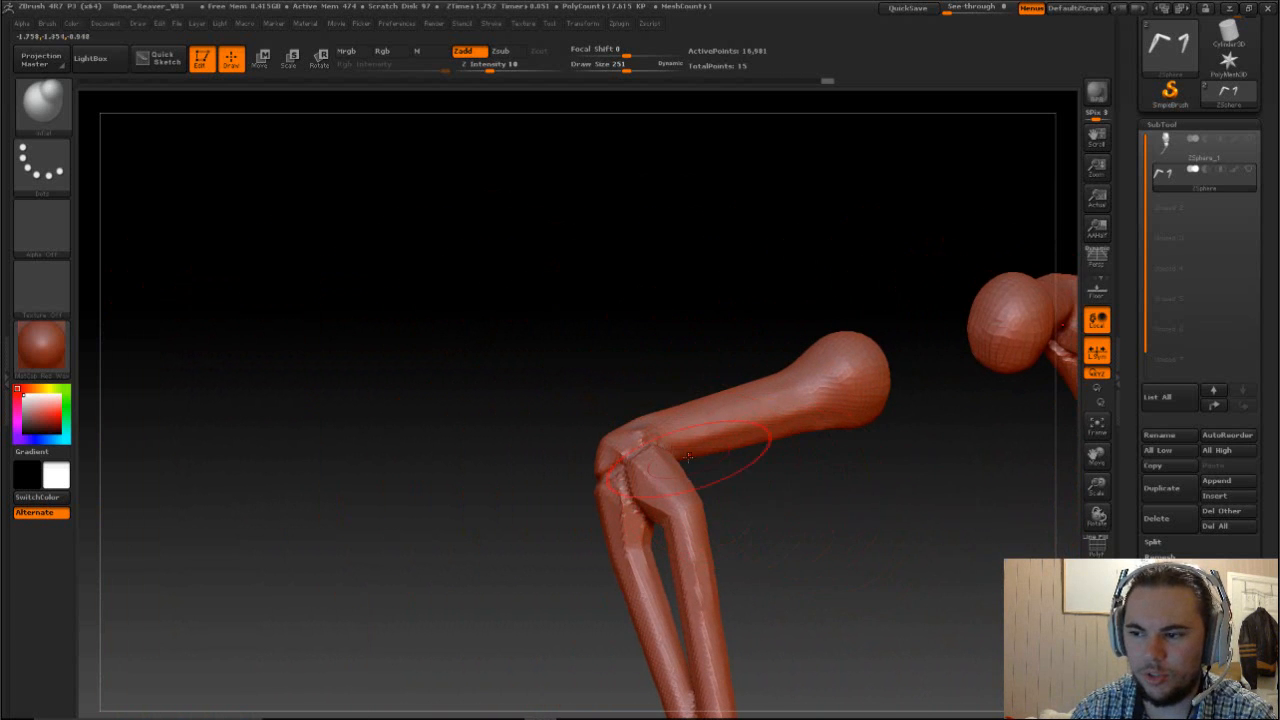
pyautogui.moveTo(690, 455); pyautogui.dragTo(475, 478)
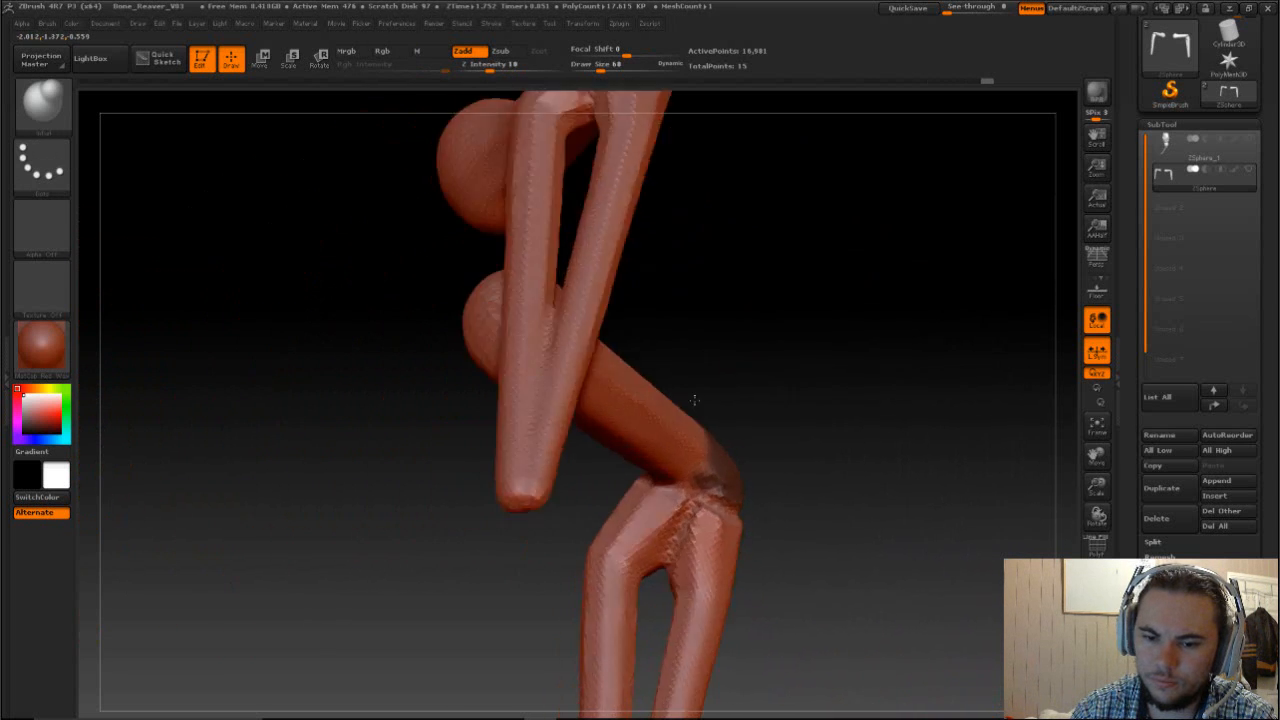
# Rotate to the elbow and puff it into a rounded knob with Inflat.
pyautogui.moveTo(695, 400); pyautogui.dragTo(898, 456)
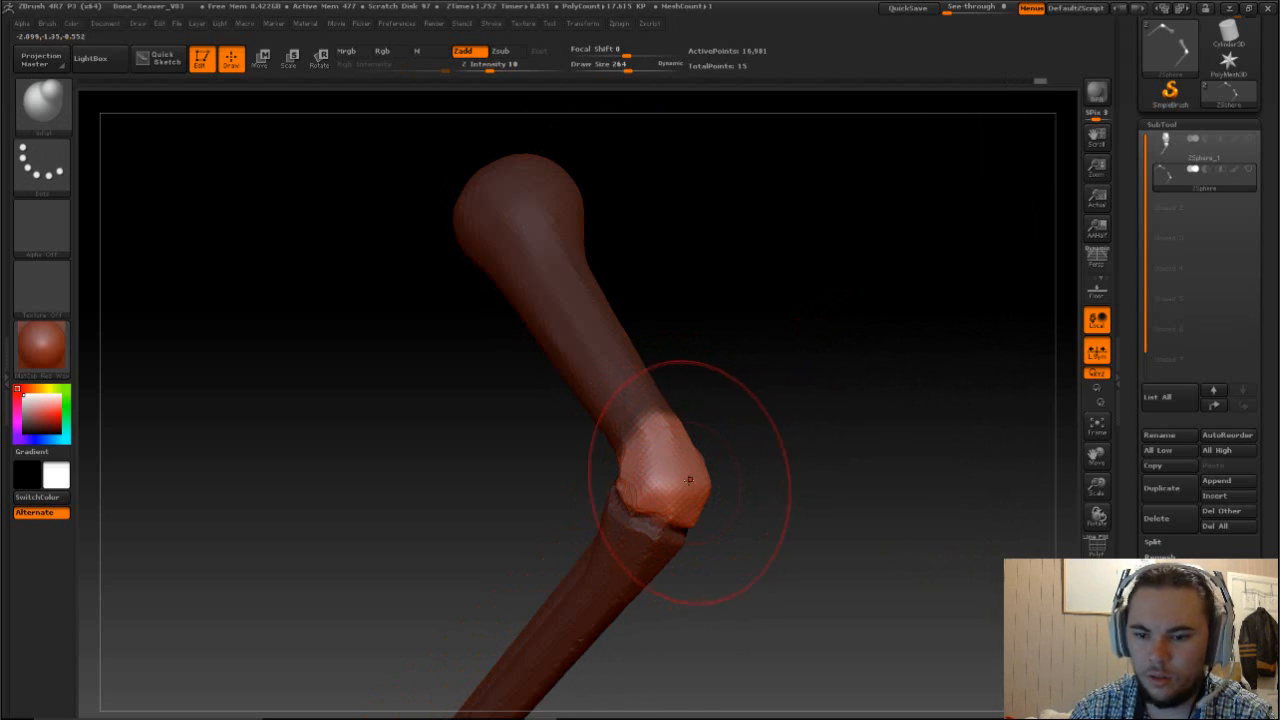
pyautogui.moveTo(690, 480); pyautogui.dragTo(700, 460)
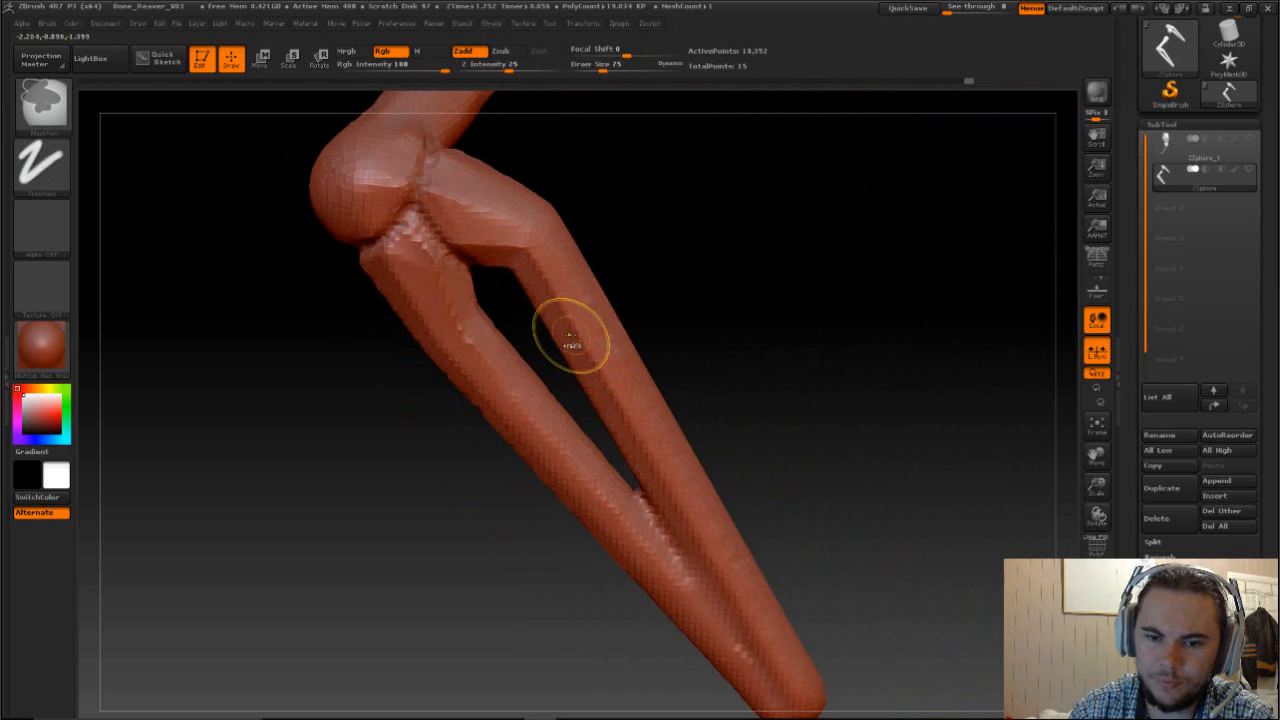
# Reshape the forearm below the elbow joint and open the brush palette.
pyautogui.moveTo(570, 340); pyautogui.dragTo(680, 470)
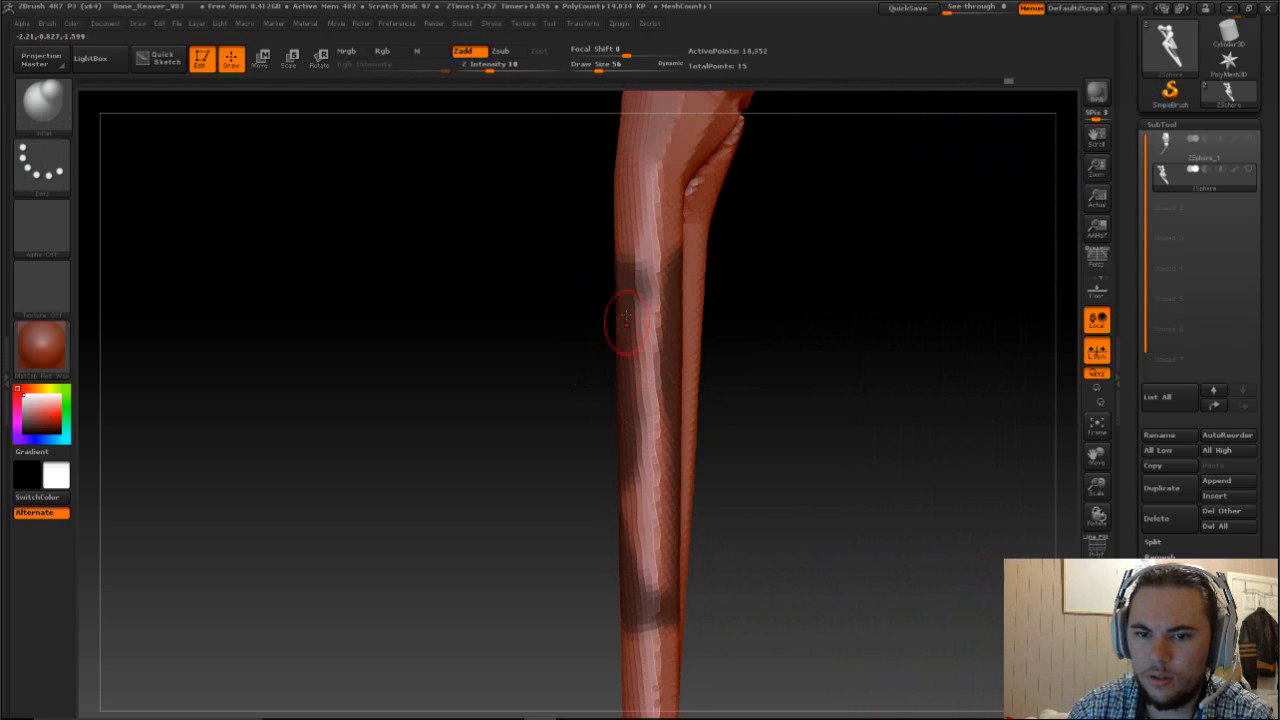
pyautogui.click(345, 51)
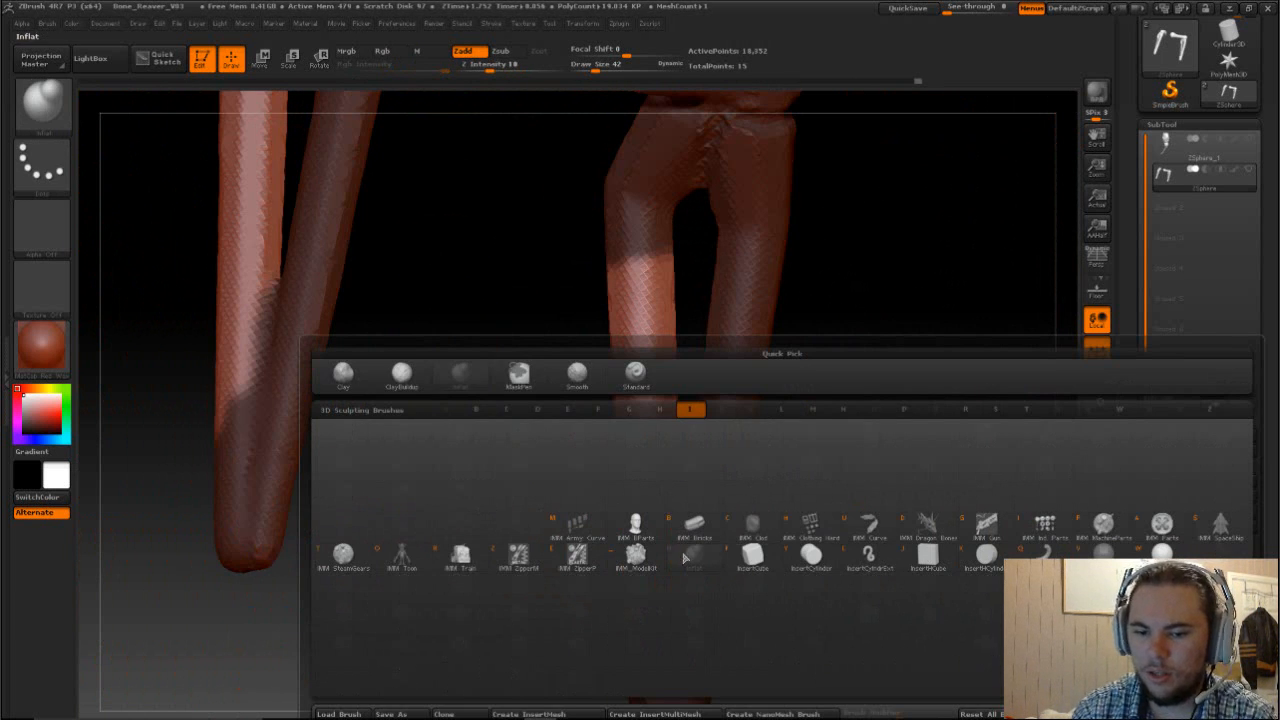
# Choose the tools for building ball joints from the top toolbar.
pyautogui.click(260, 58)
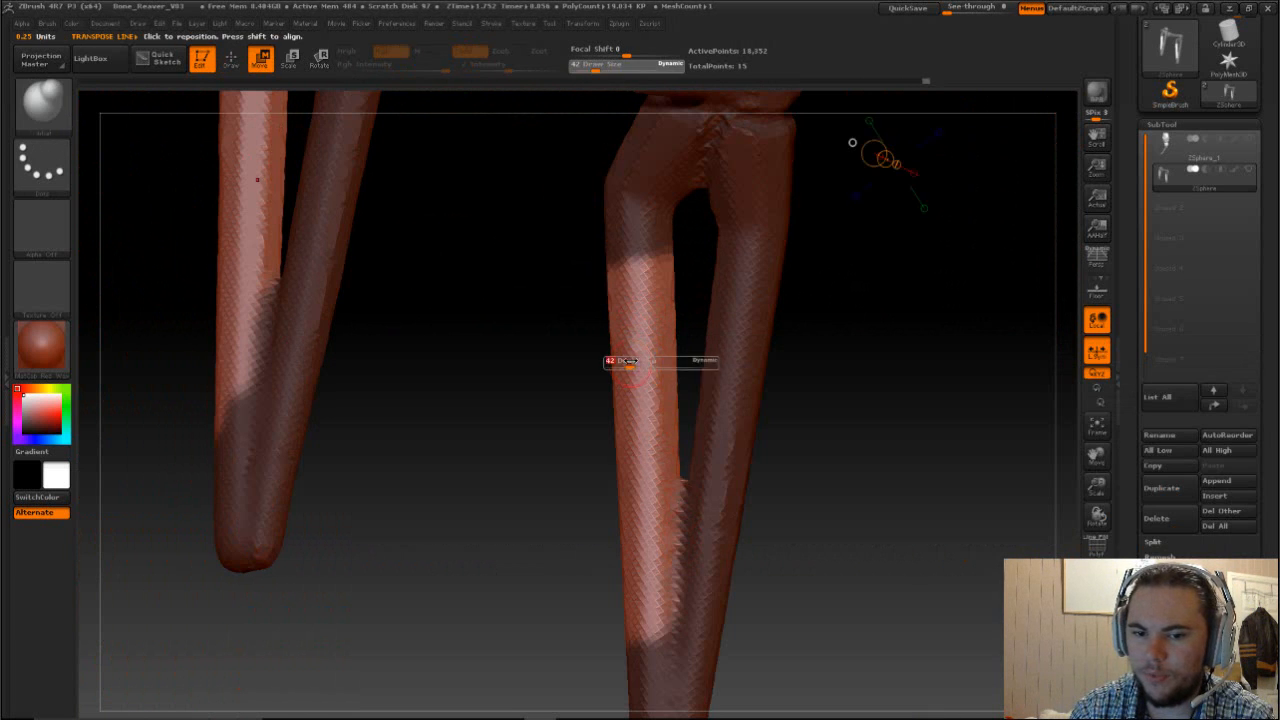
pyautogui.click(201, 58)
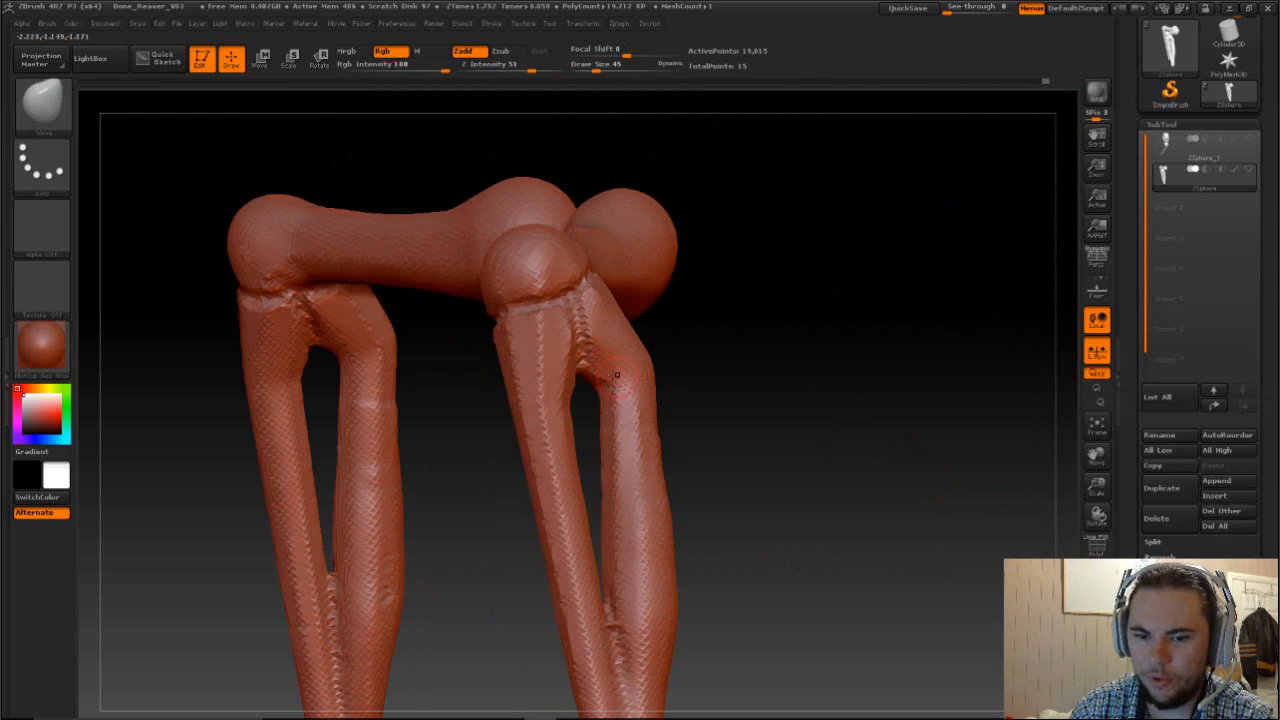
# Sculpt the double forearm bones, including along the outer bone.
pyautogui.moveTo(617, 375); pyautogui.dragTo(660, 405)
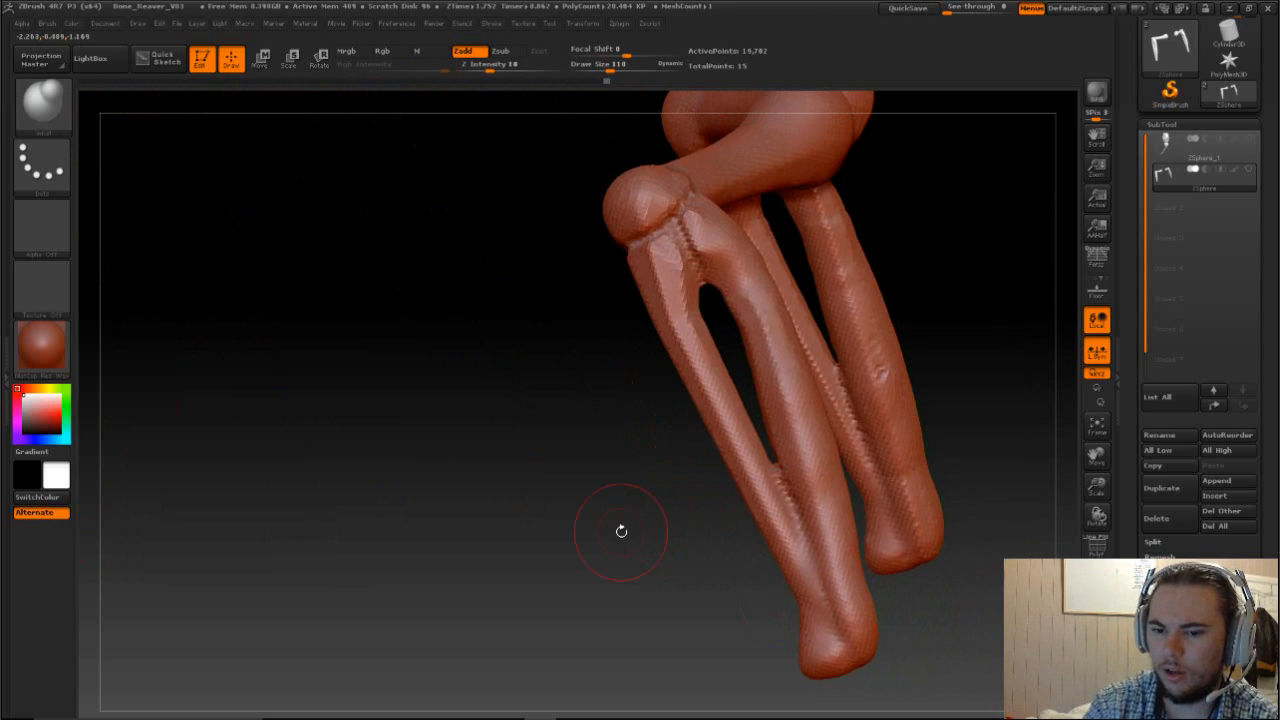
pyautogui.moveTo(620, 531); pyautogui.dragTo(690, 450)
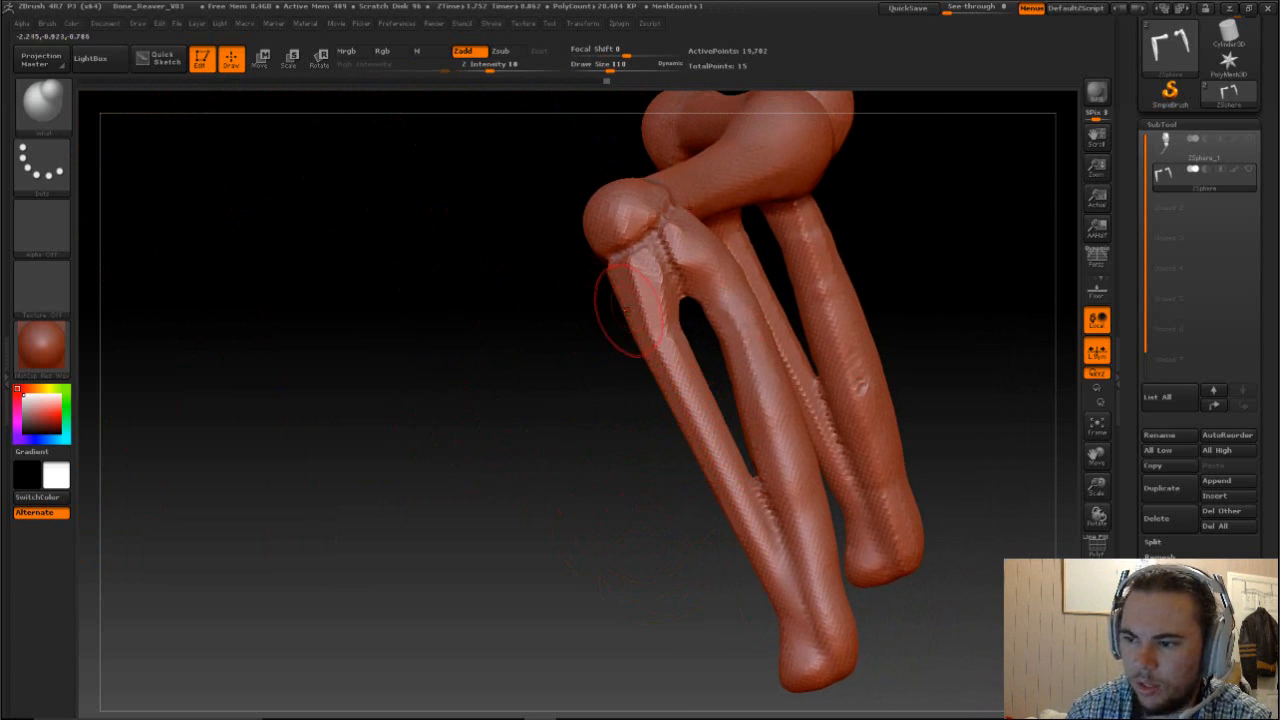
pyautogui.moveTo(640, 300); pyautogui.dragTo(690, 420)
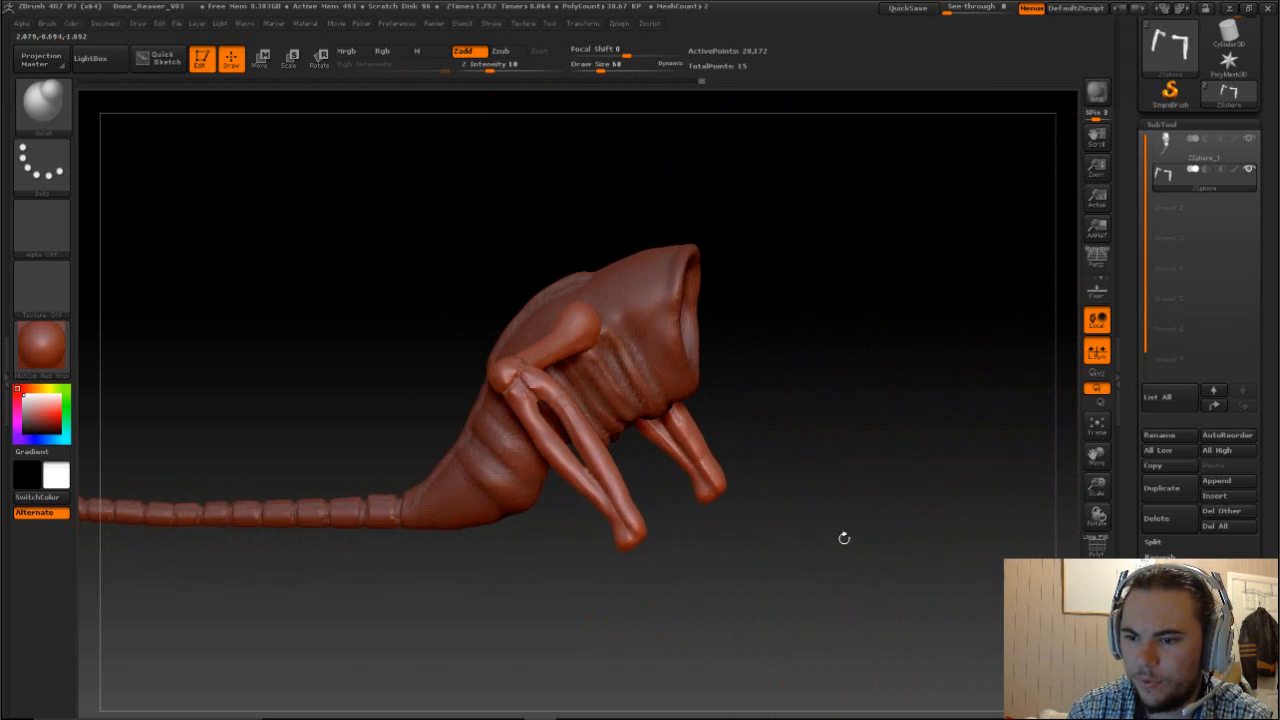
# Orbit to the front view and reposition the left arm with symmetry.
pyautogui.moveTo(844, 538); pyautogui.dragTo(779, 563)
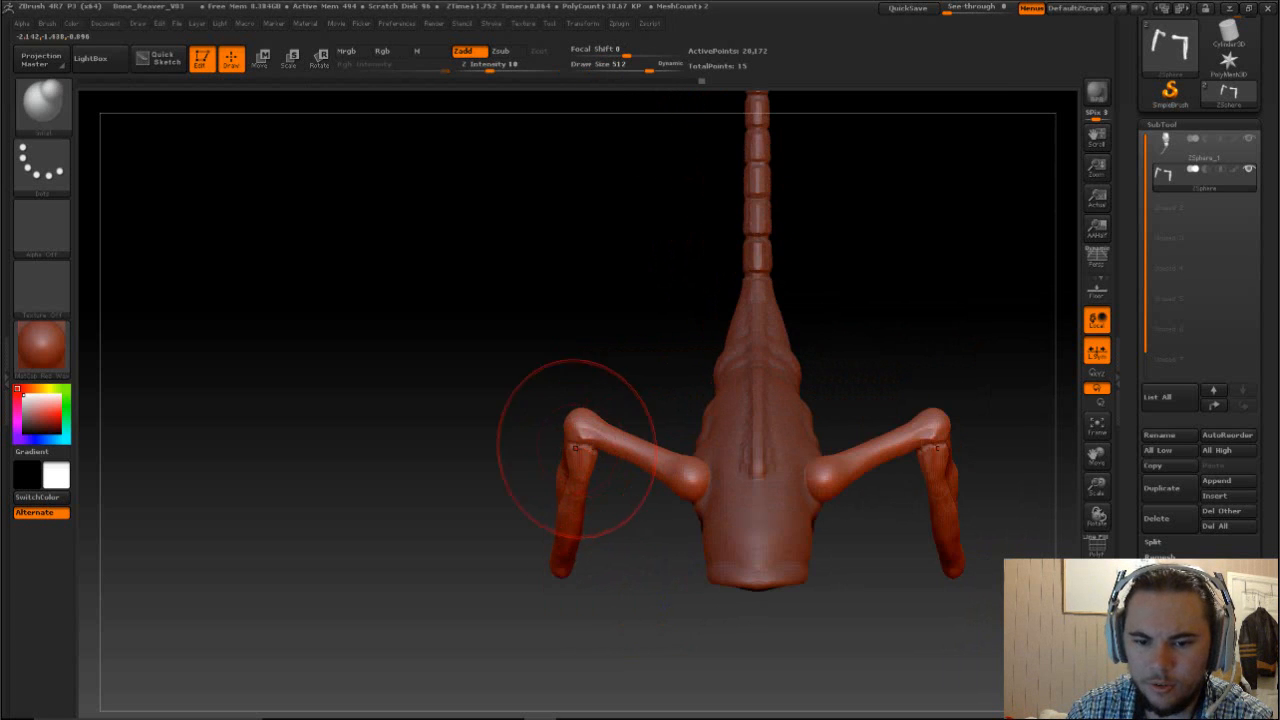
pyautogui.moveTo(545, 385); pyautogui.dragTo(630, 635)
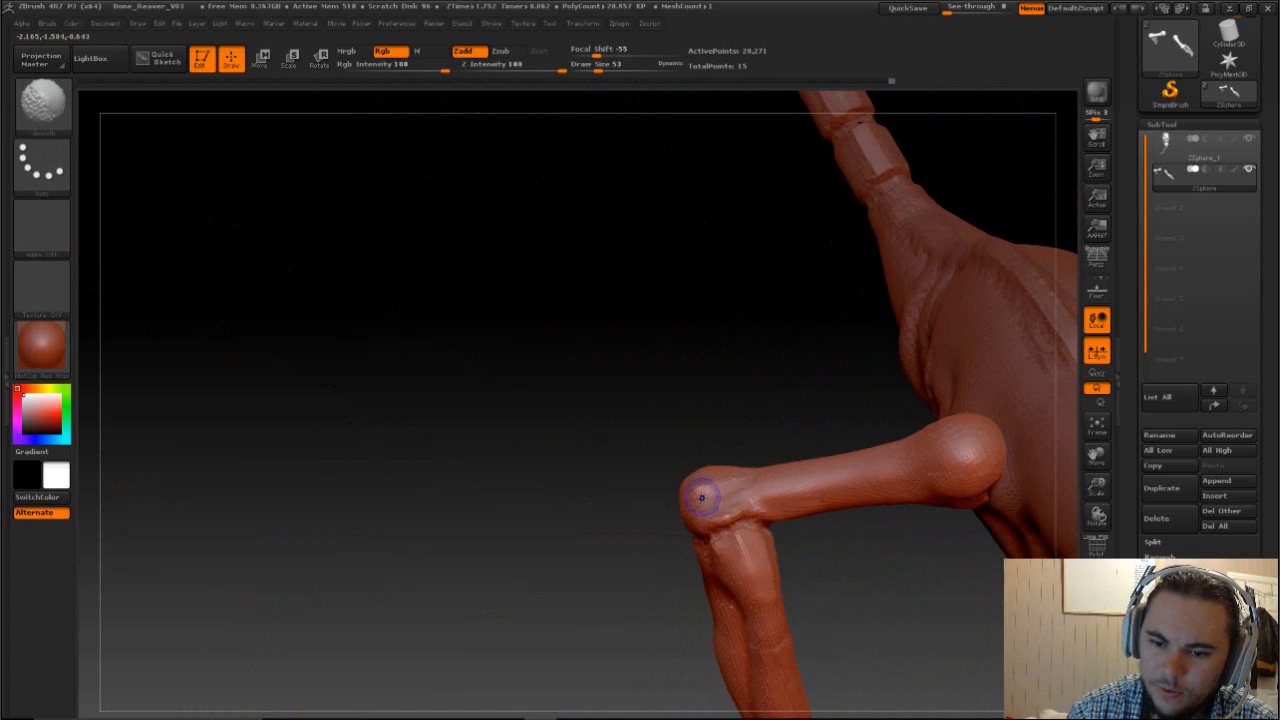
# Carve knuckle details at the elbow joint and rotate toward the front.
pyautogui.moveTo(700, 497); pyautogui.dragTo(780, 330)
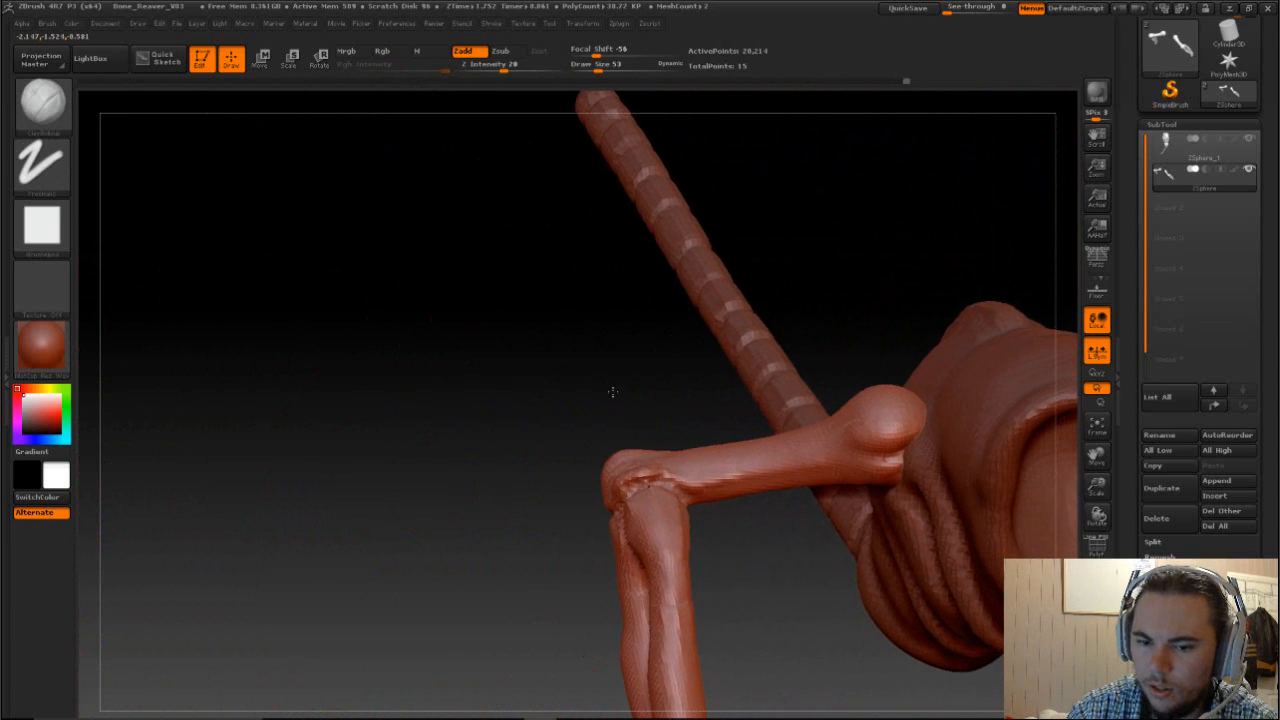
pyautogui.moveTo(613, 393); pyautogui.dragTo(706, 570)
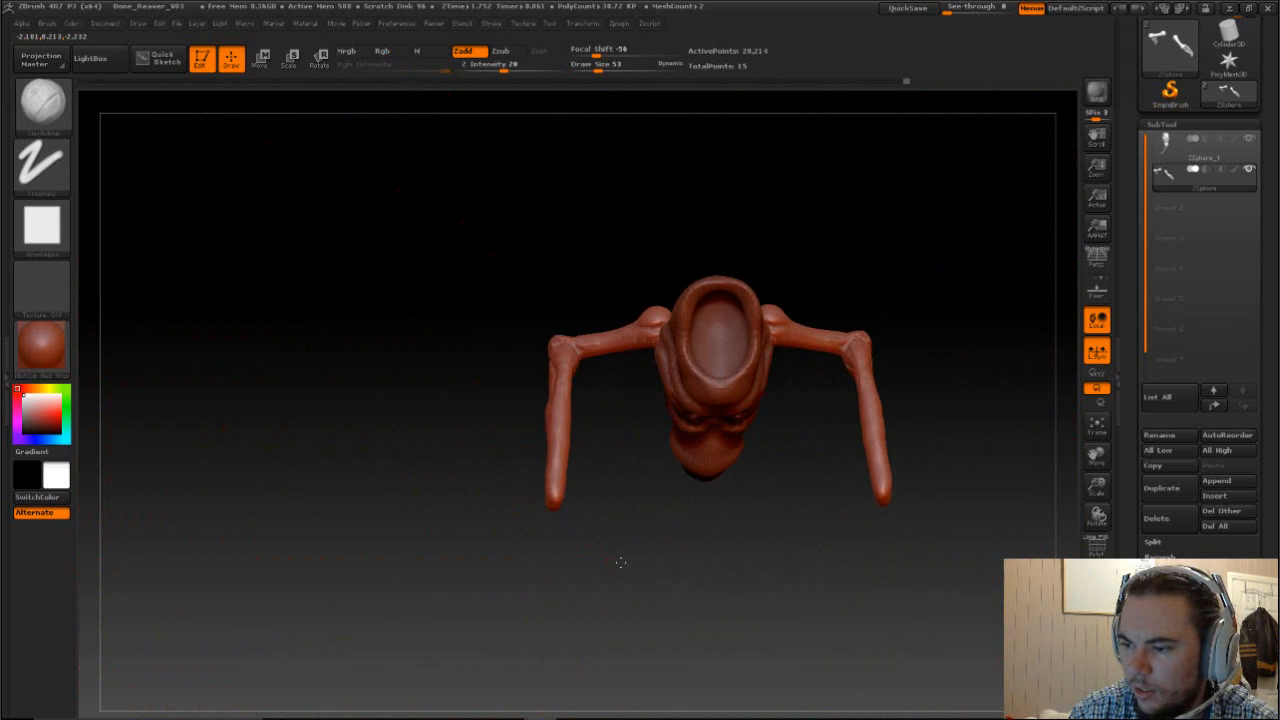
# Shape a blunt, knuckled tip at the end of the arm.
pyautogui.moveTo(620, 563); pyautogui.dragTo(720, 600)
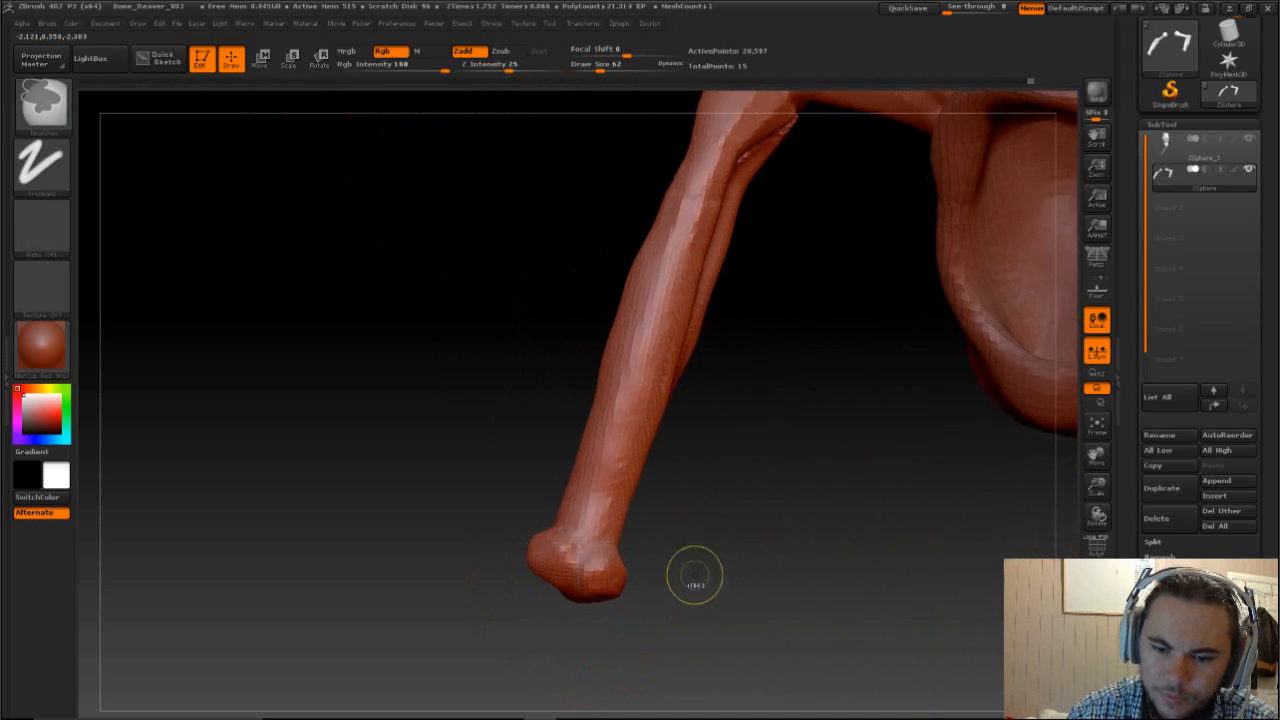
pyautogui.moveTo(695, 575); pyautogui.dragTo(660, 590)
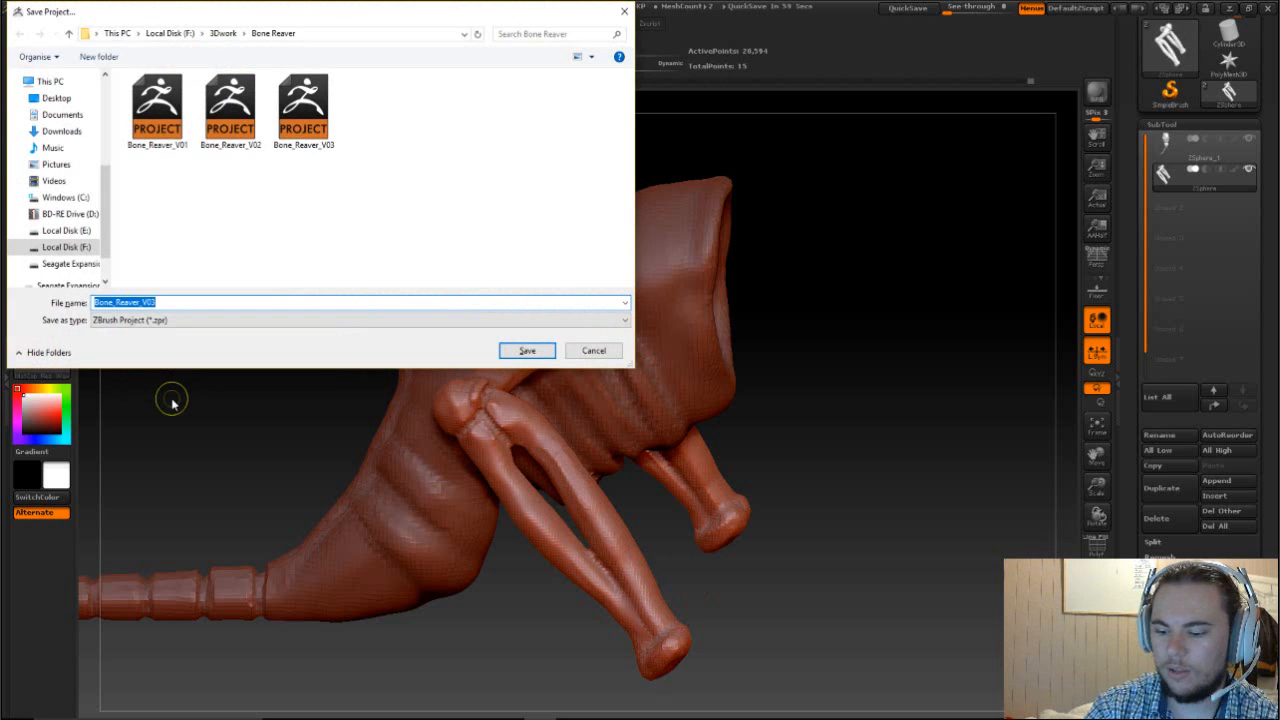
# Confirm saving Bone_Reaver_V03 in the Bone Reaver folder.
pyautogui.click(526, 350)
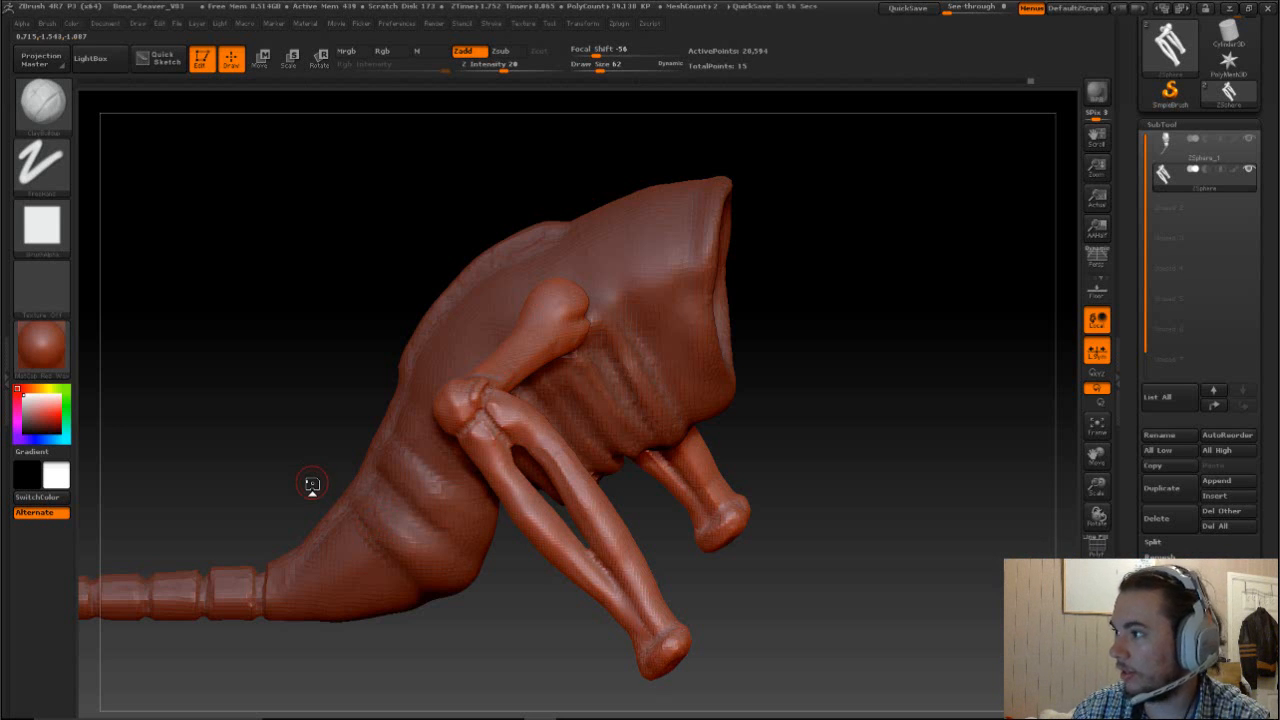
pyautogui.moveTo(253, 453)
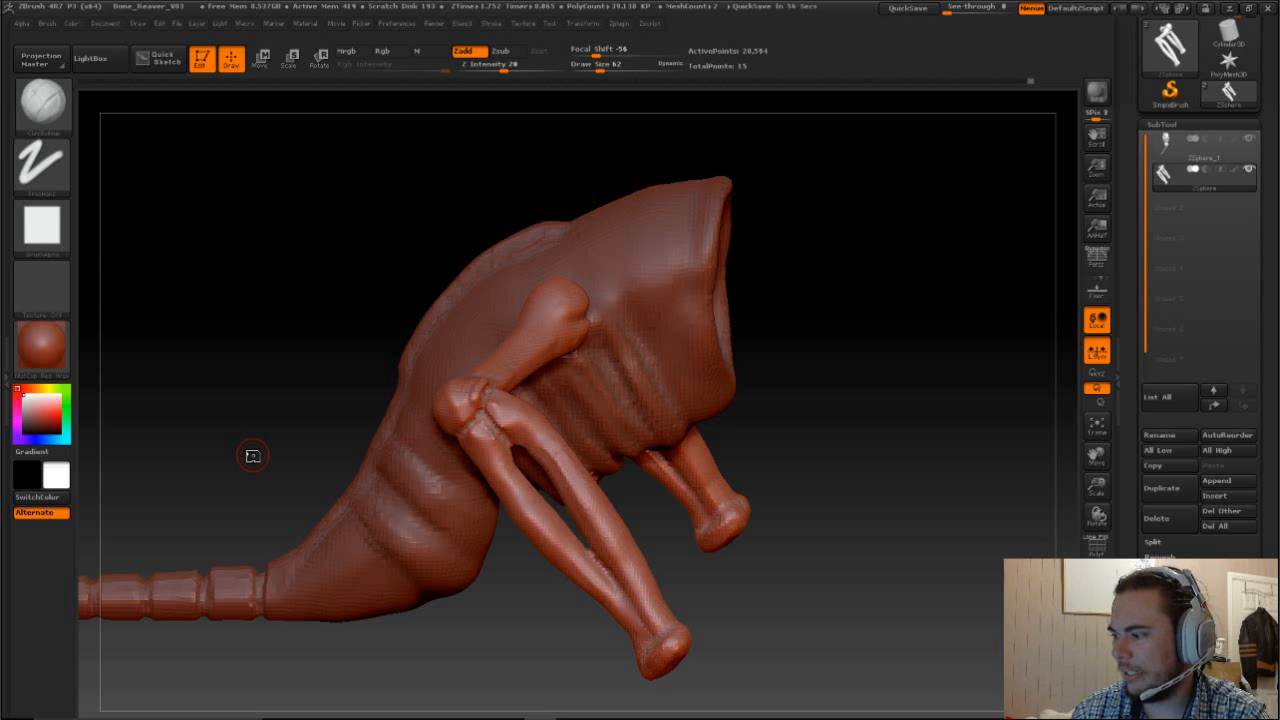
pyautogui.moveTo(297, 450)
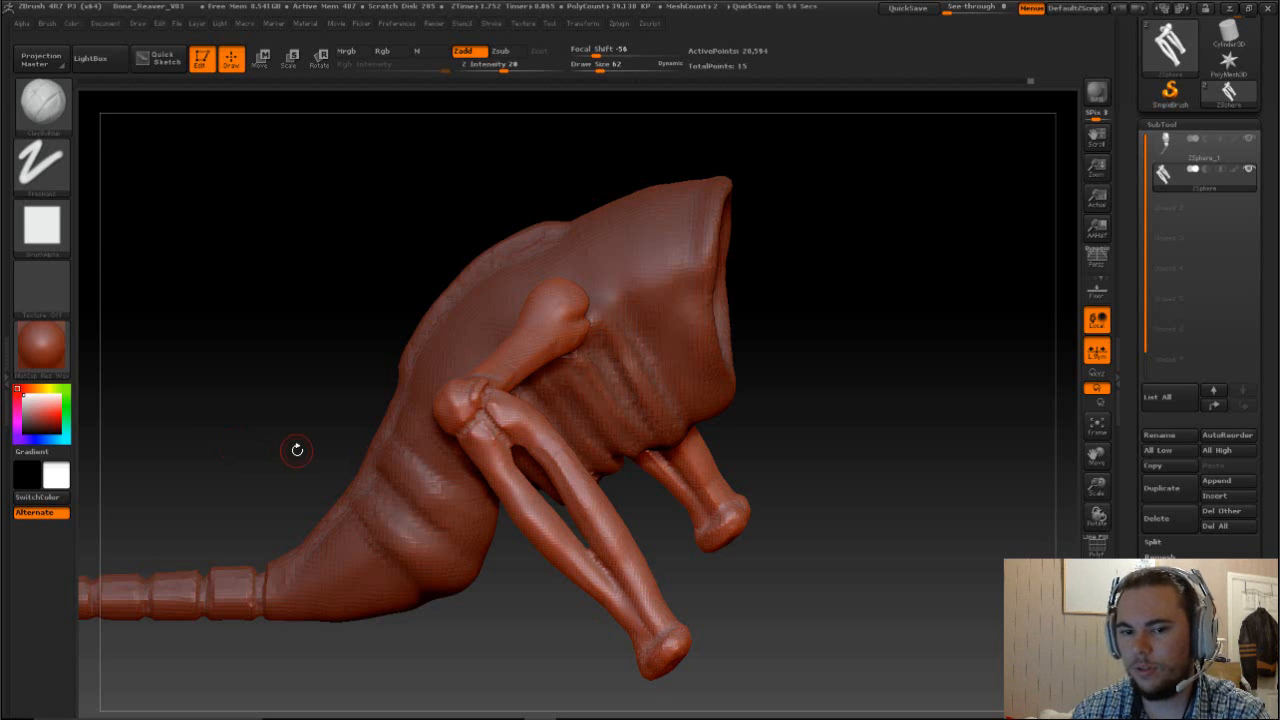